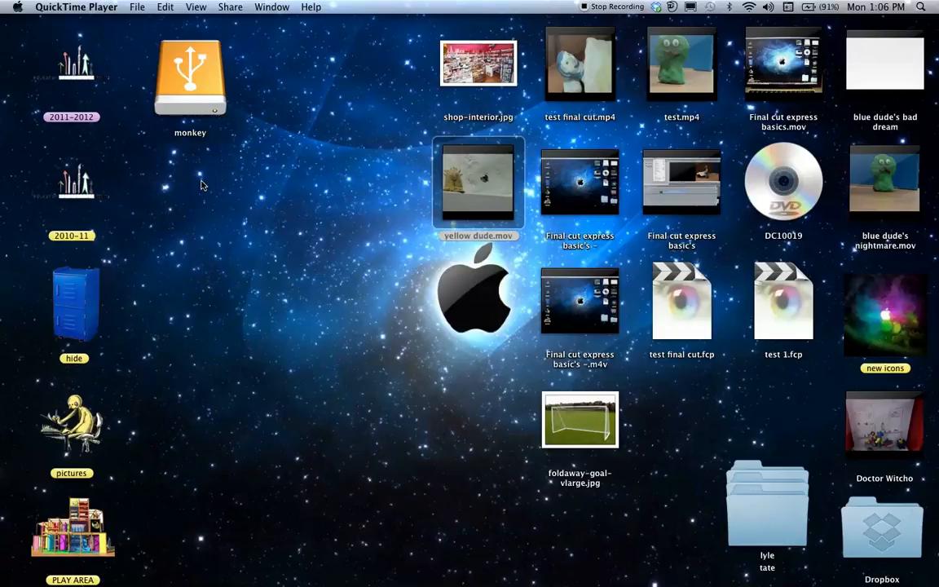
mouse_move(652, 390)
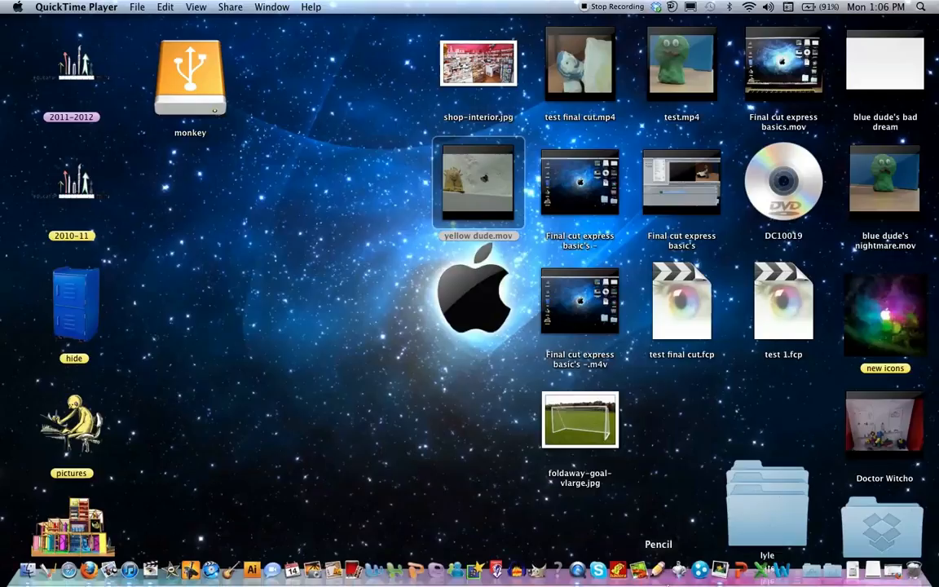
mouse_move(292, 568)
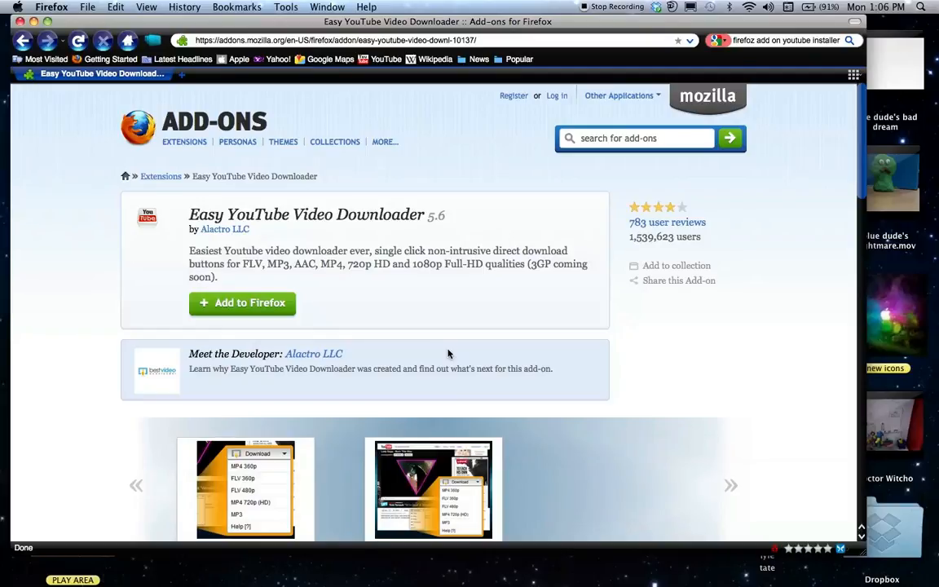
mouse_move(242, 302)
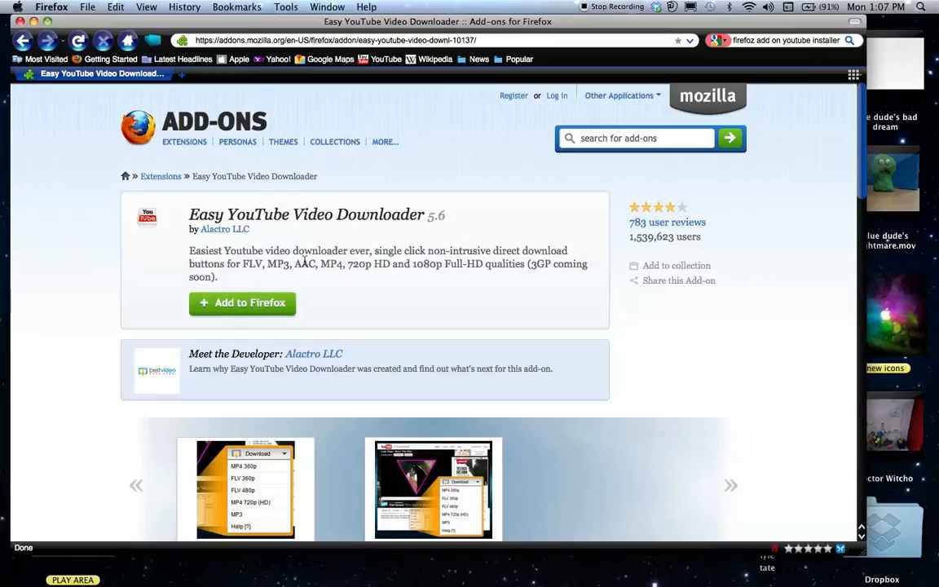
mouse_move(183, 78)
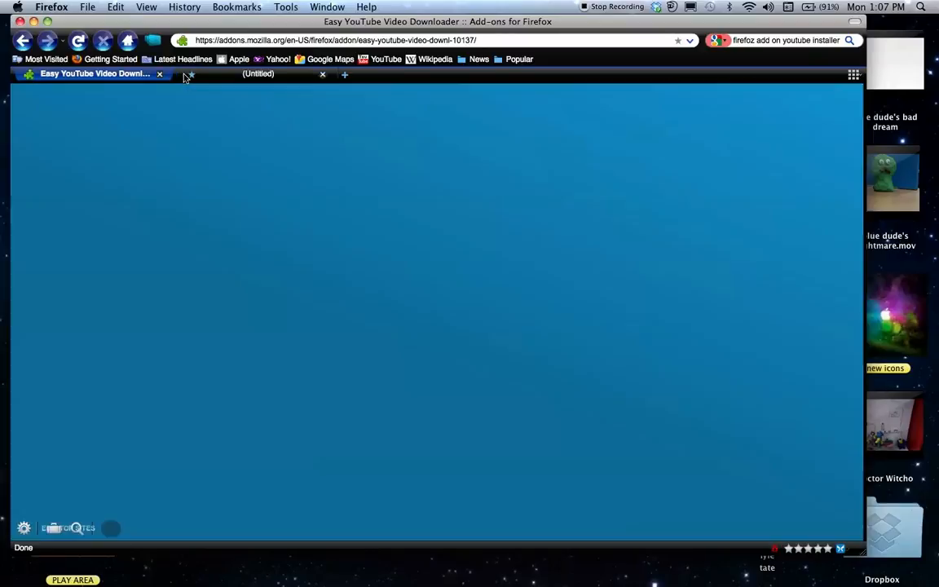
Open a new tab showing the speed dial beside the add-on page.
left_click(258, 73)
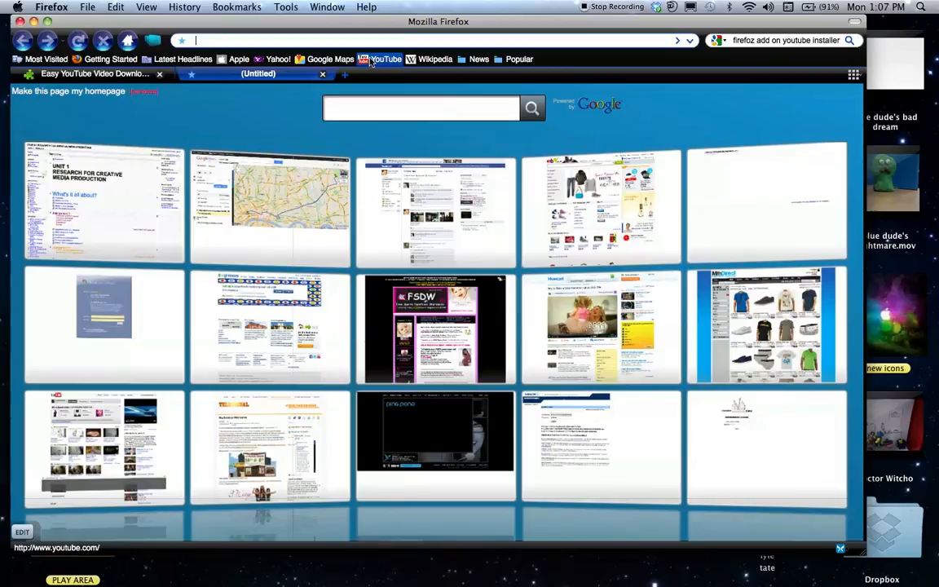